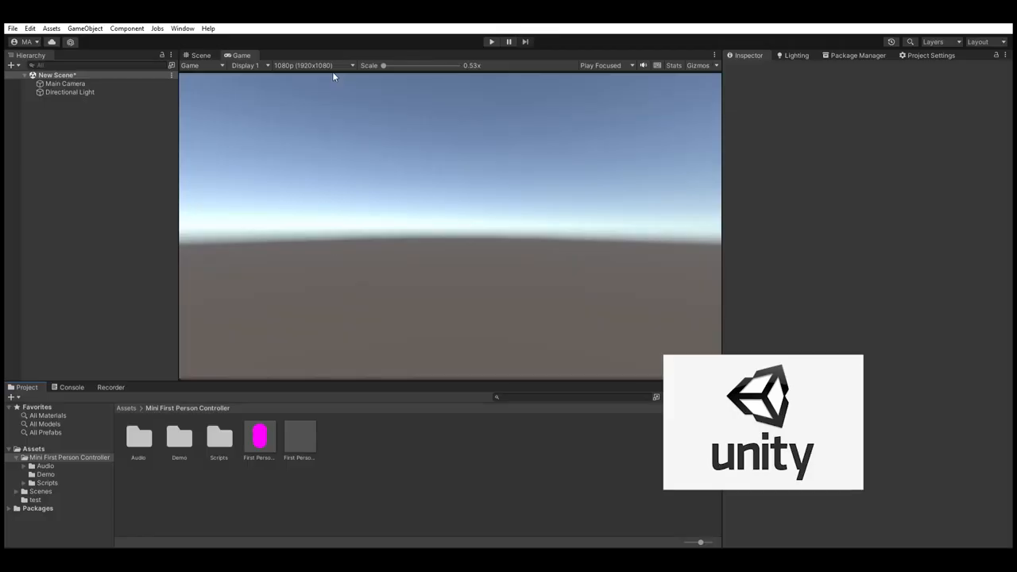
mouse_move(864, 287)
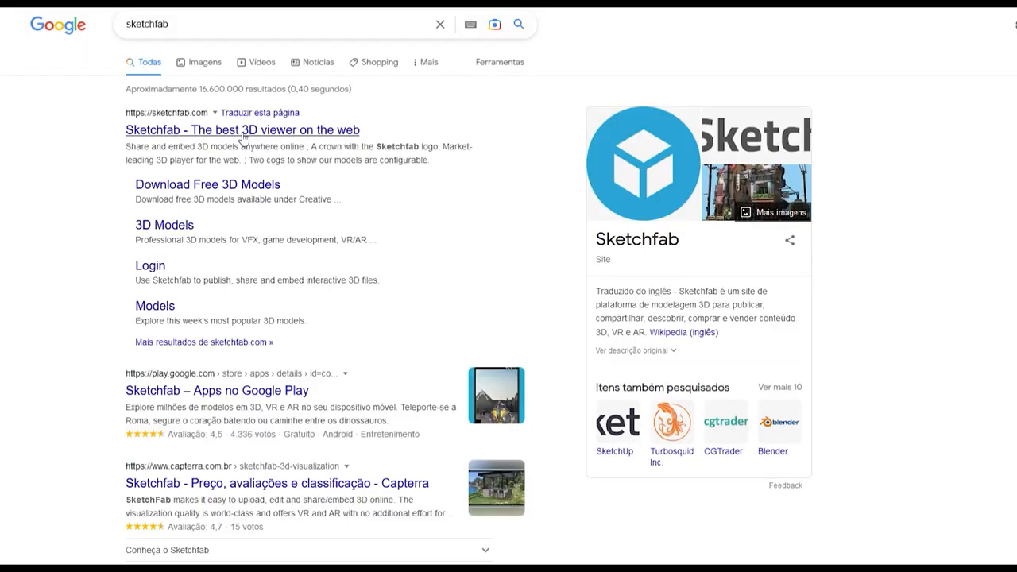
- Browse Sketchfab's environment scan results, scrolling past scans of rooms, streets and buildings
click(242, 130)
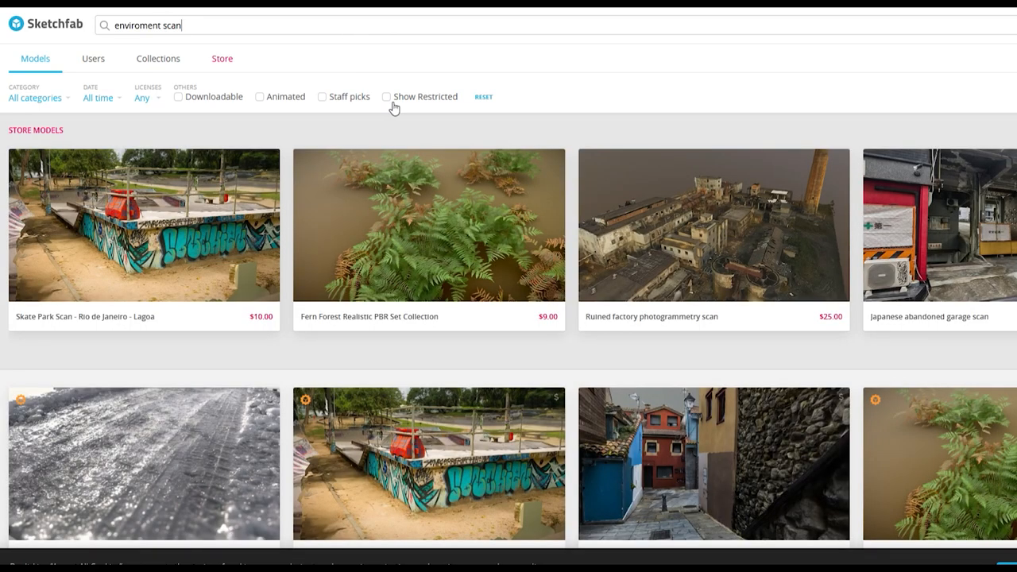
scroll(down, 3)
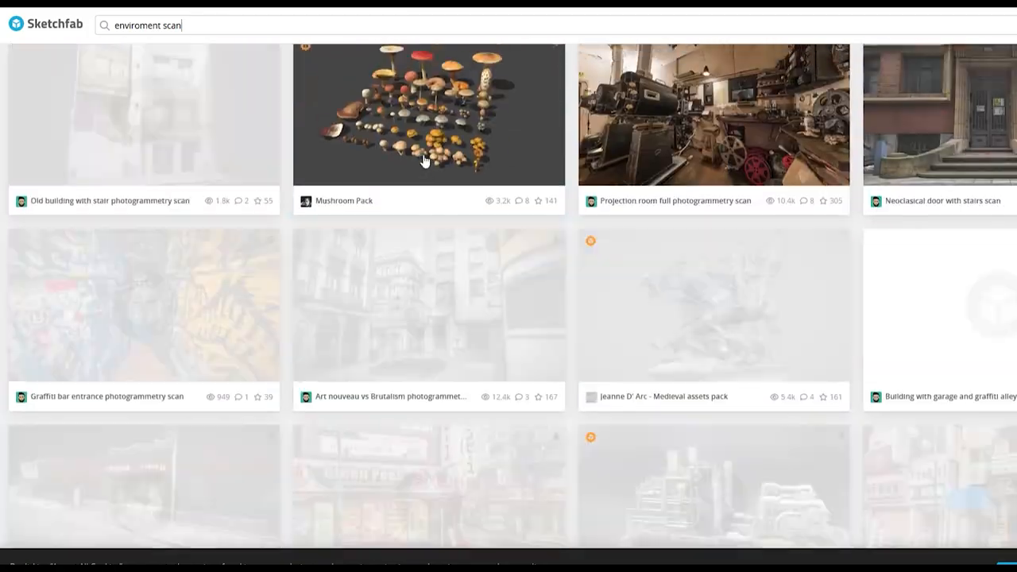
scroll(down, 3)
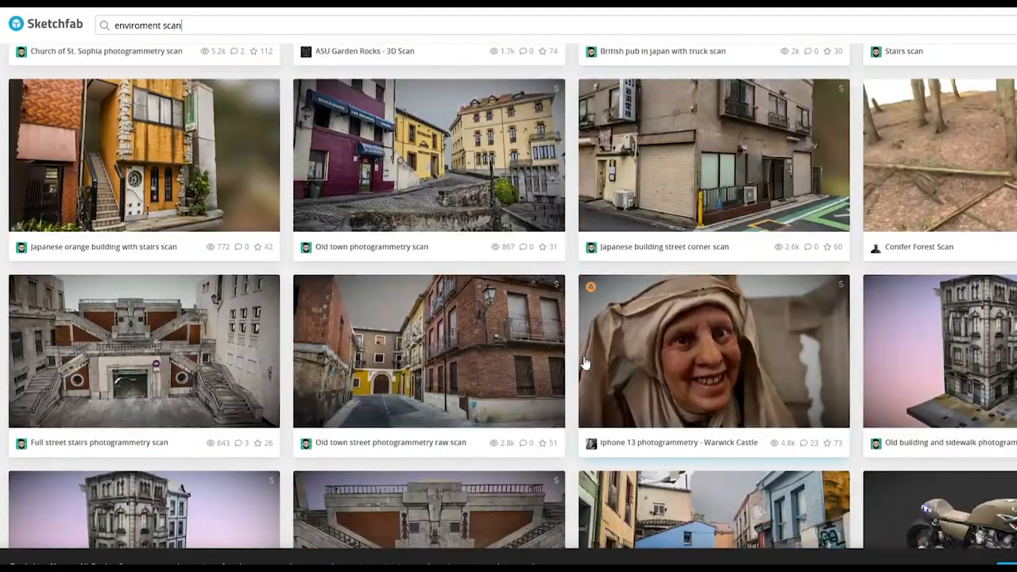
scroll(down, 3)
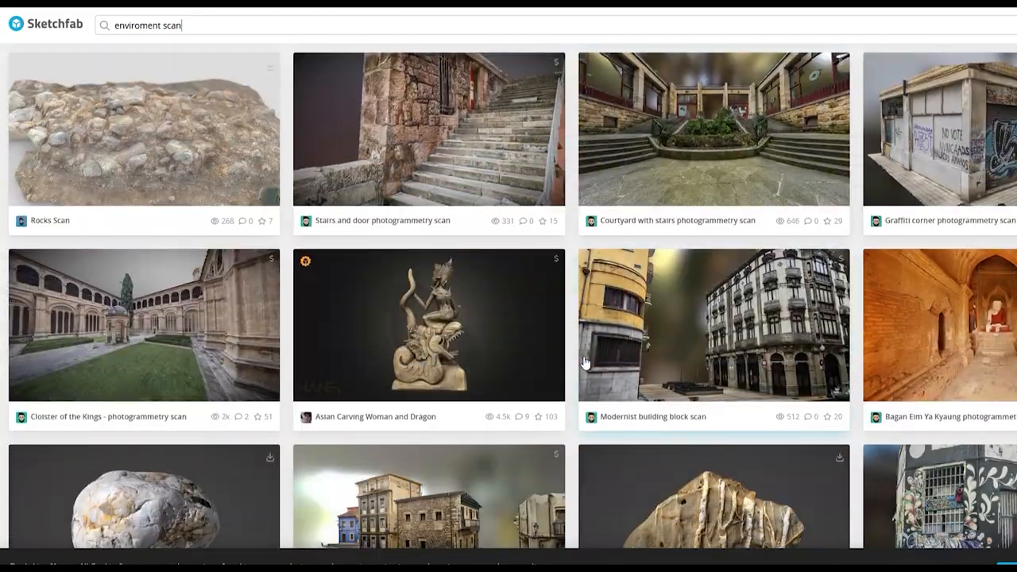
scroll(down, 3)
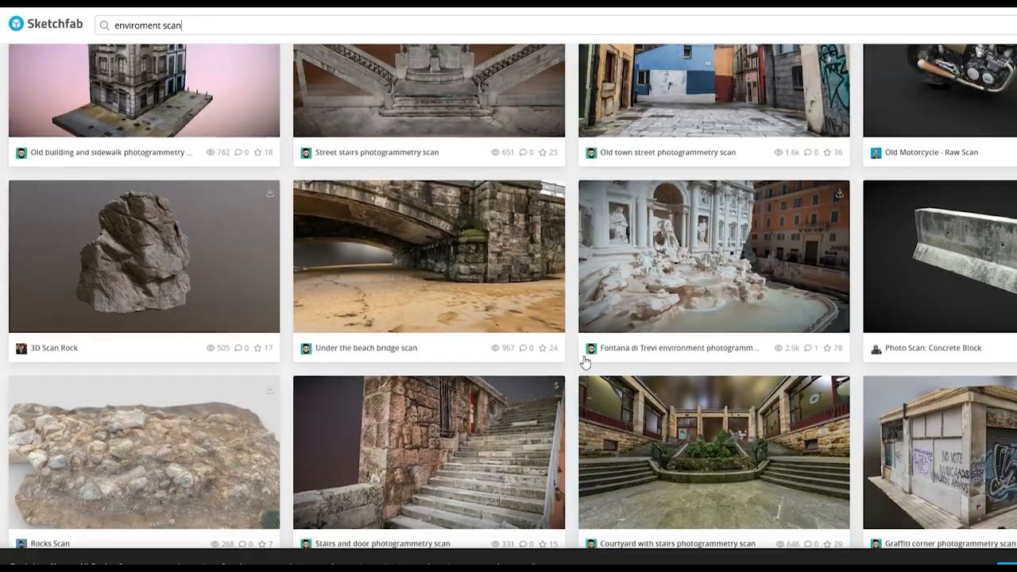
scroll(down, 3)
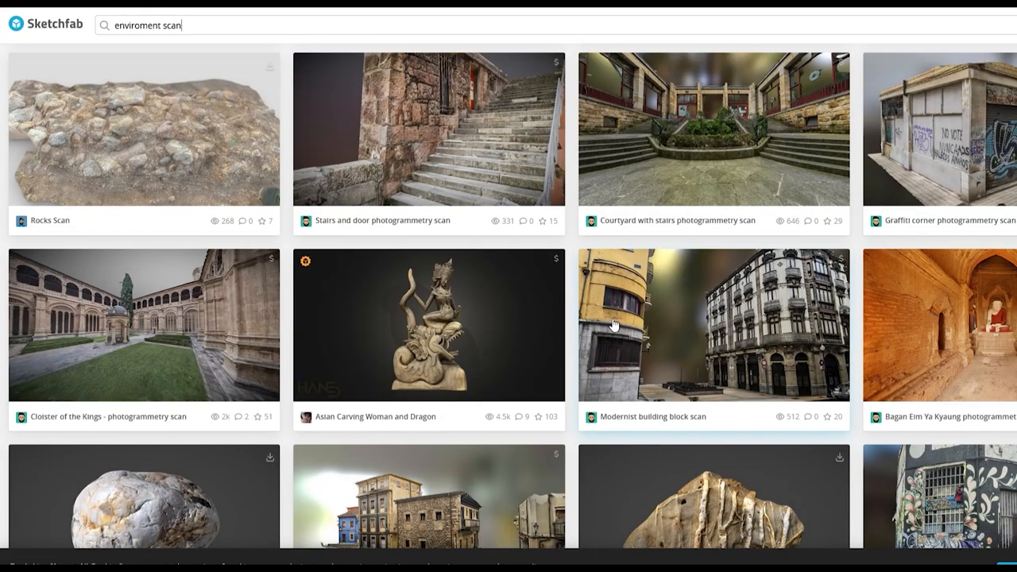
scroll(down, 3)
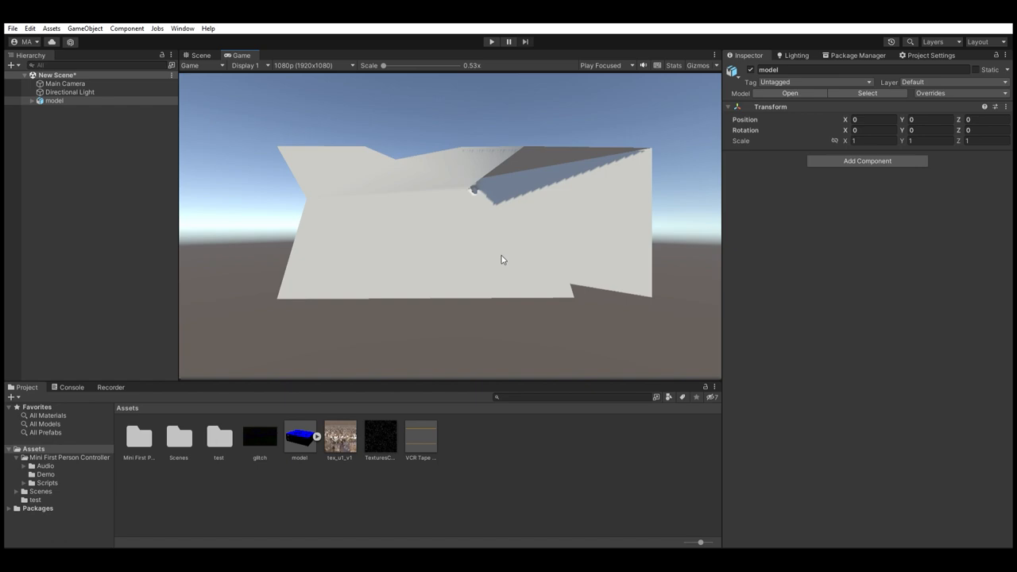
- Raise the palace texture's Max Size in its import settings and apply it
click(201, 54)
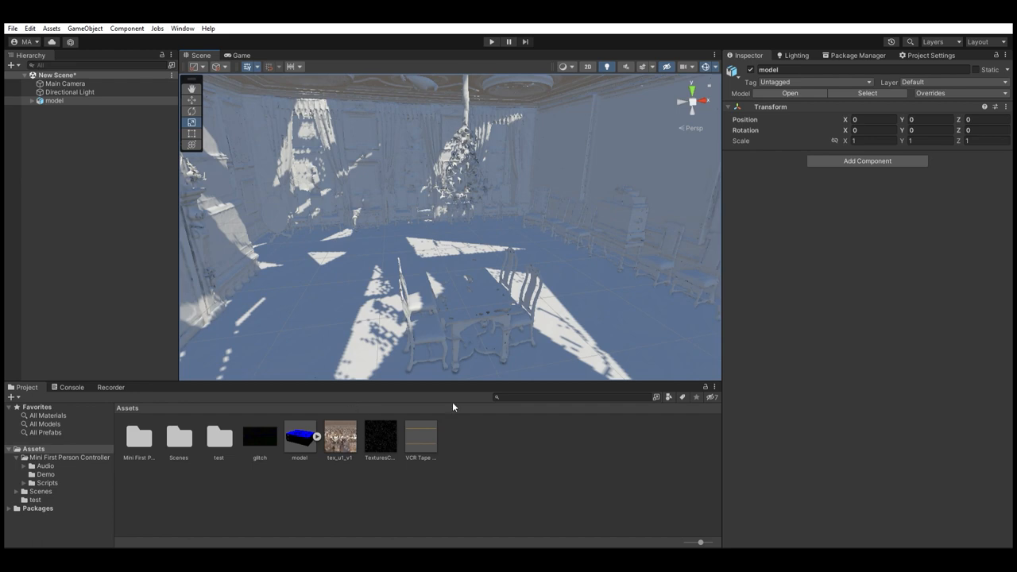
click(340, 438)
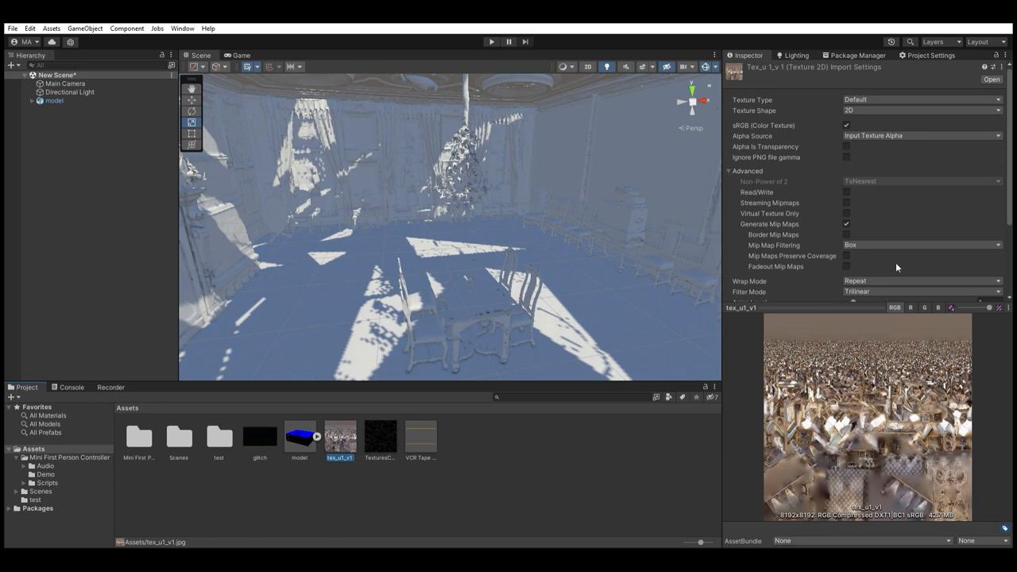
scroll(down, 3)
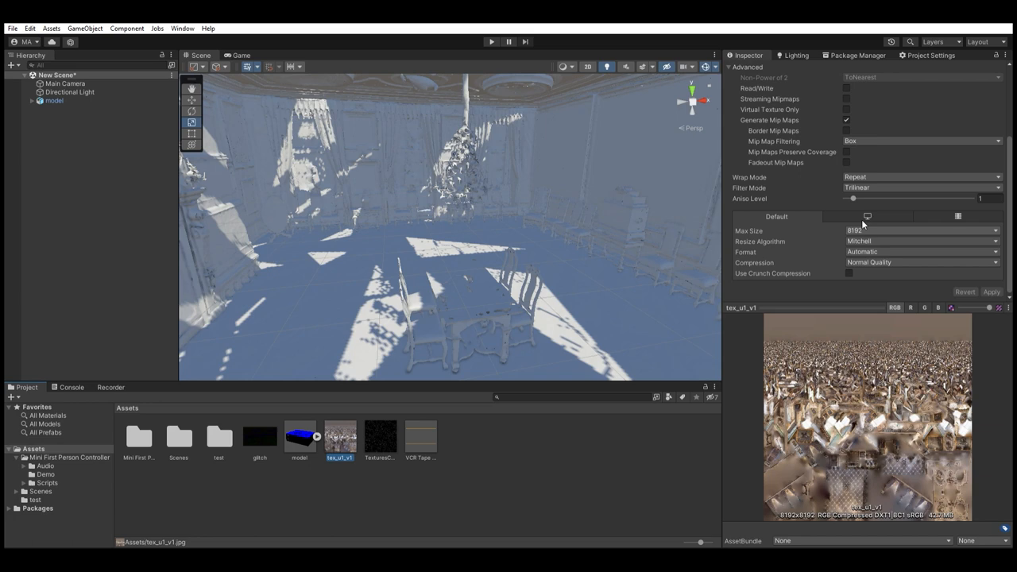
mouse_move(911, 223)
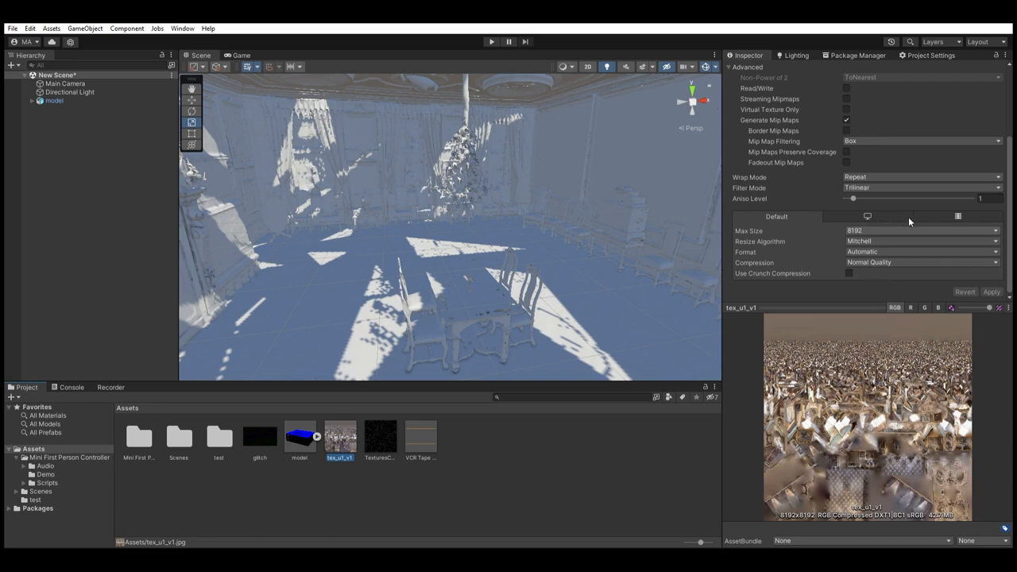
click(922, 230)
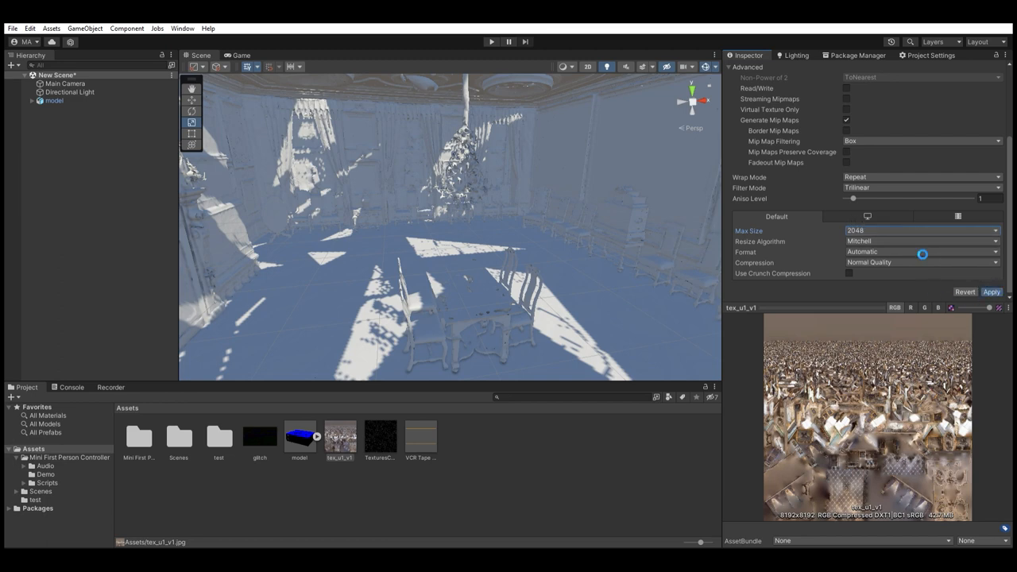
click(998, 293)
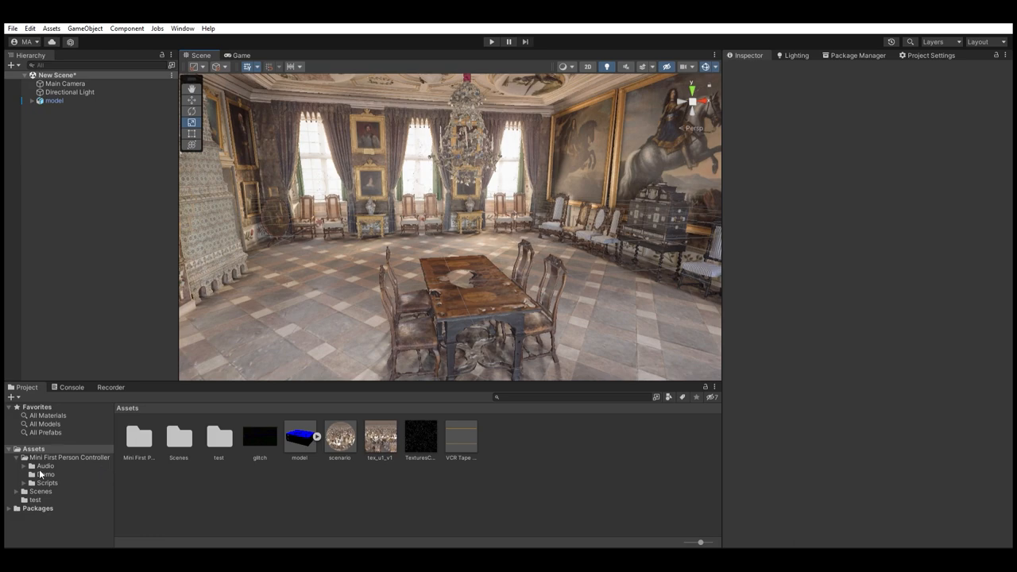
- Enter the Mini First Person Controller folder in the Project window
double_click(70, 458)
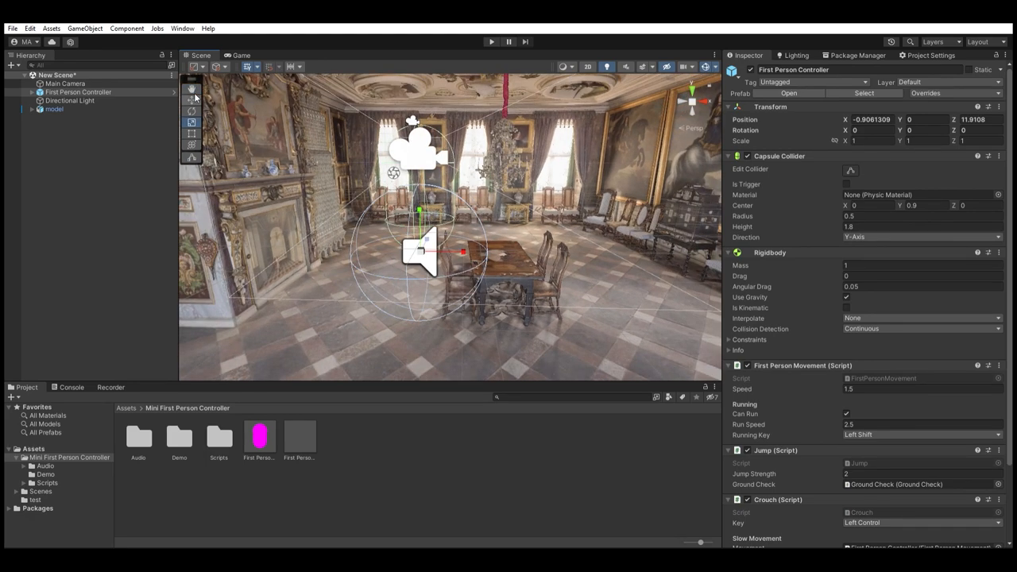
- Check the hall through the Game camera, then return to the Scene view for adding objects
click(490, 42)
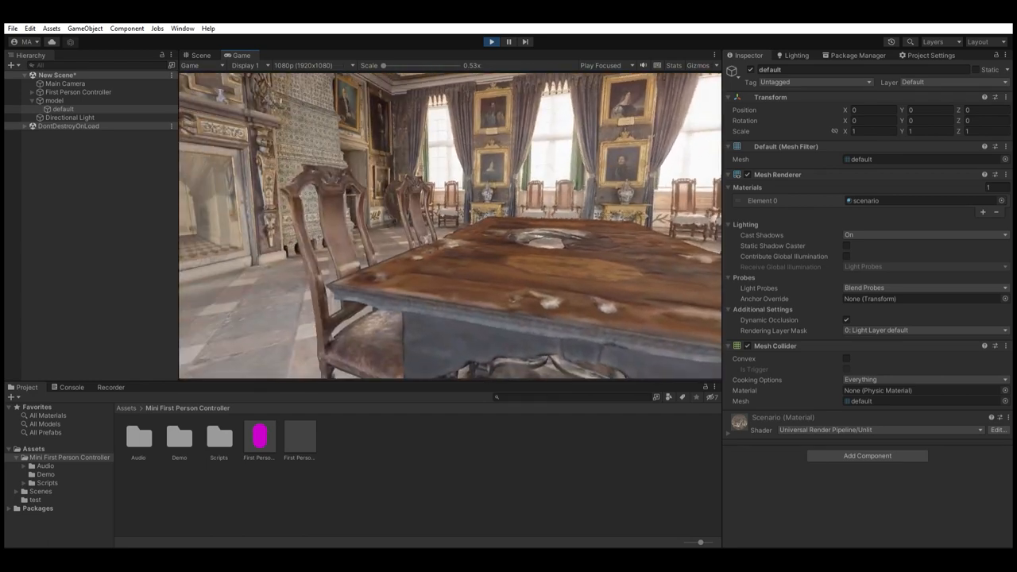
click(72, 108)
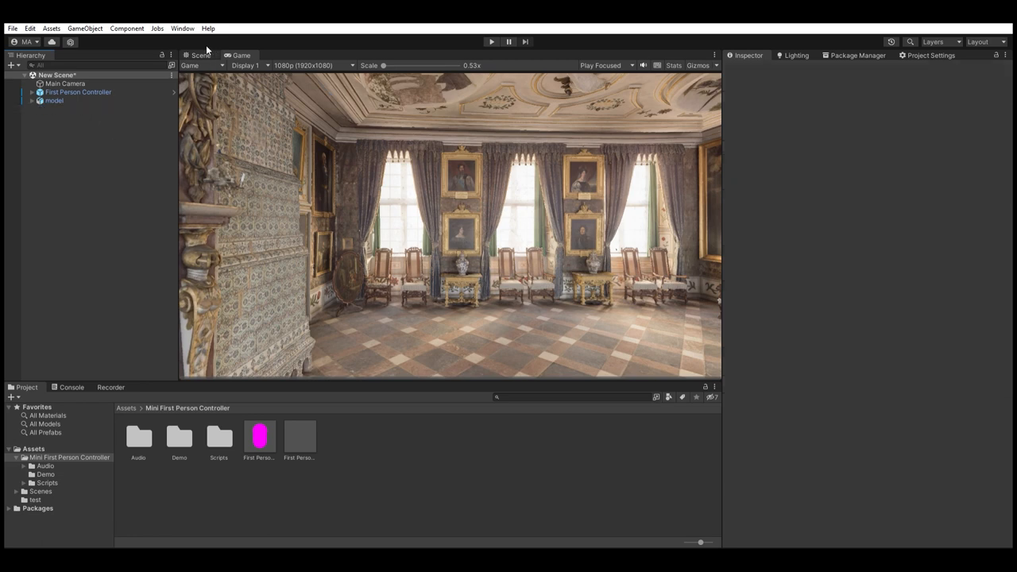
mouse_move(119, 383)
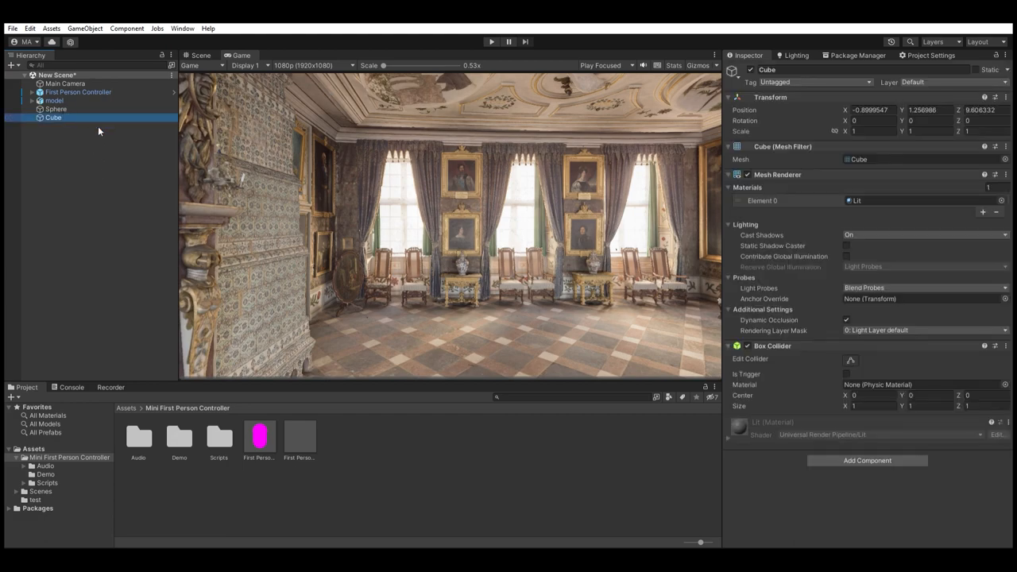
click(197, 54)
text(10)
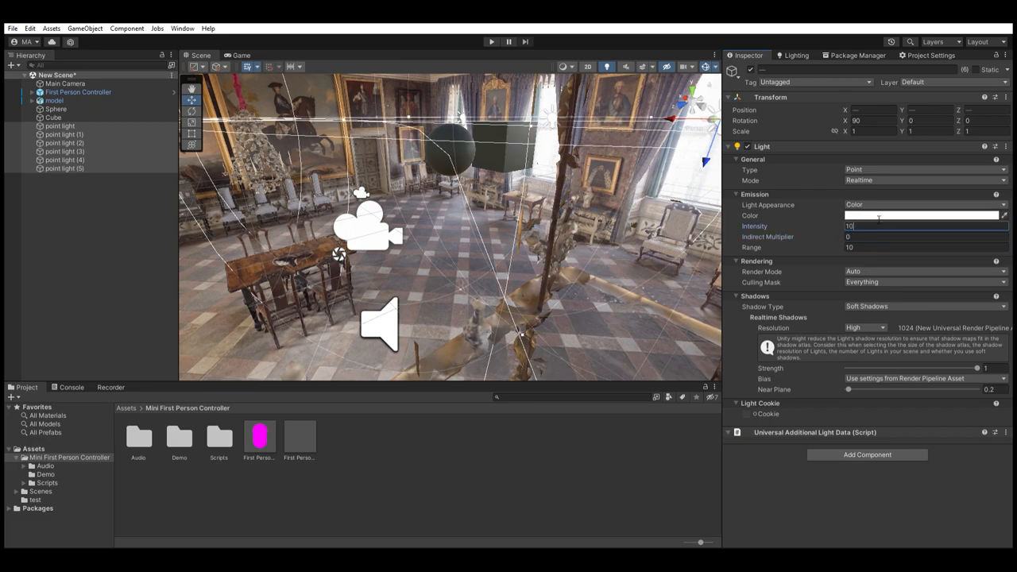
- Set the selected point lights' Range to 20 and check the result in the Game view
text(20)
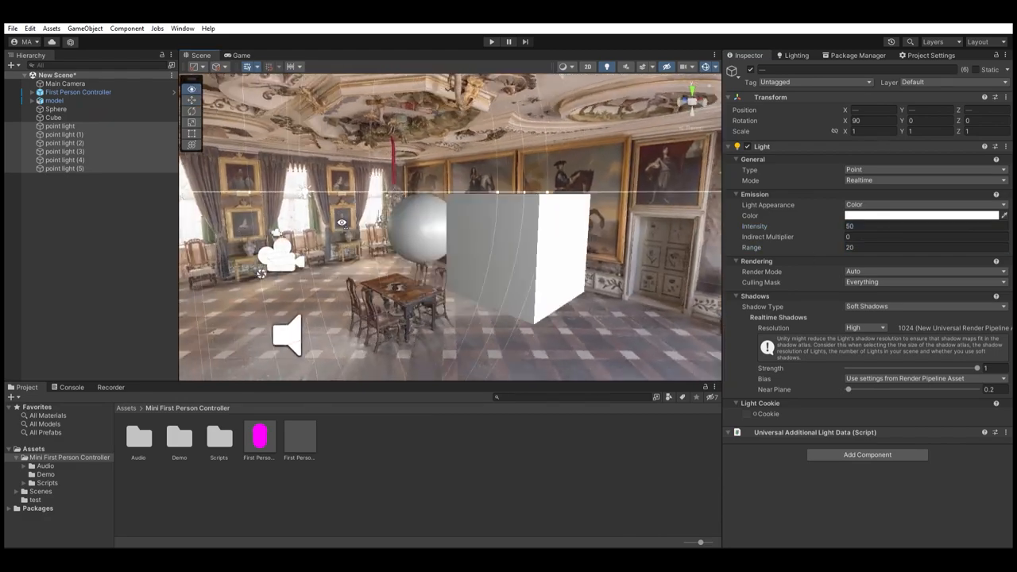
click(489, 41)
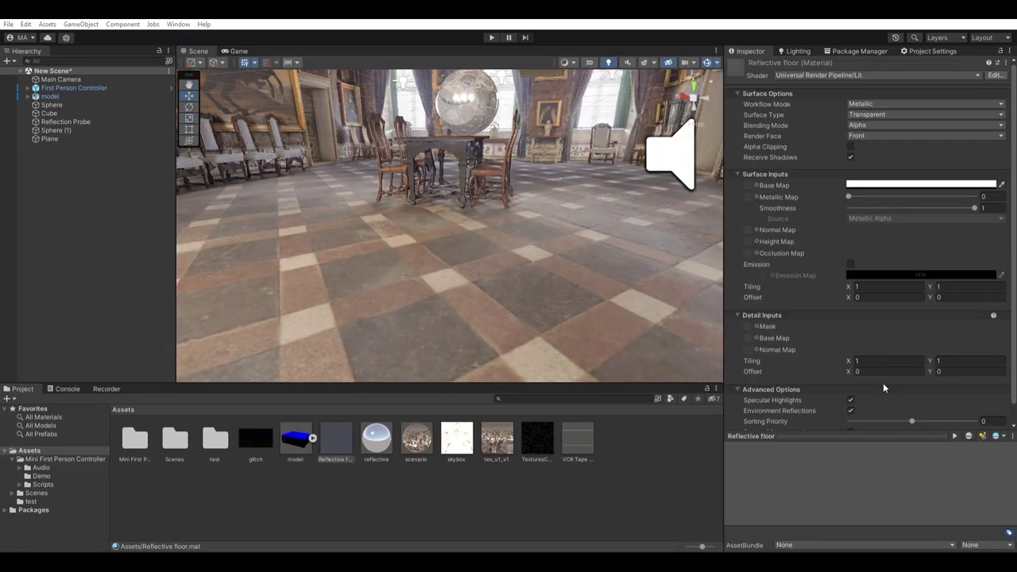
- Raise the Reflective floor material's Metallic value so the lights gleam on the floor
drag(848, 197, 961, 197)
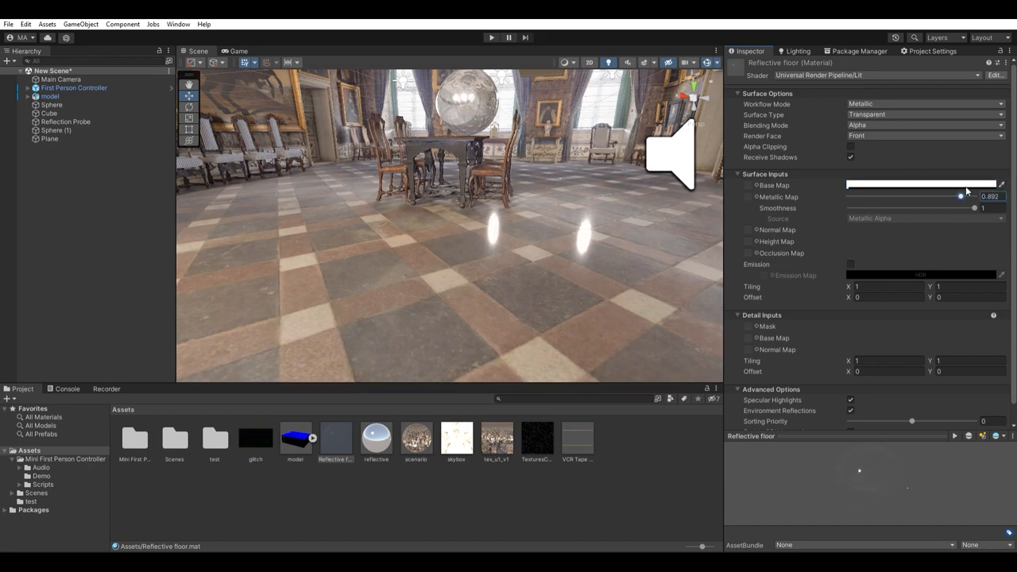
drag(960, 197, 931, 197)
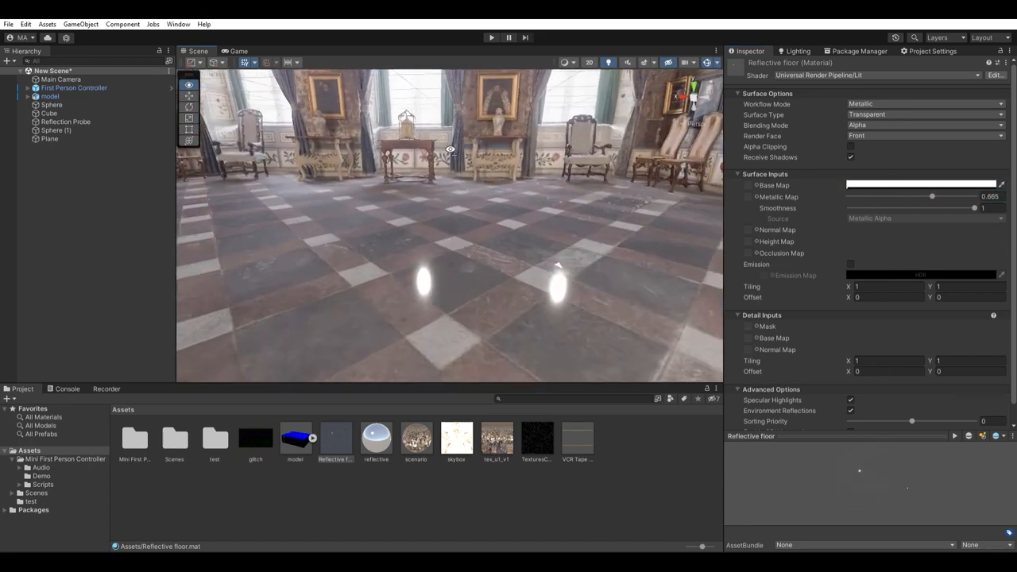
click(490, 38)
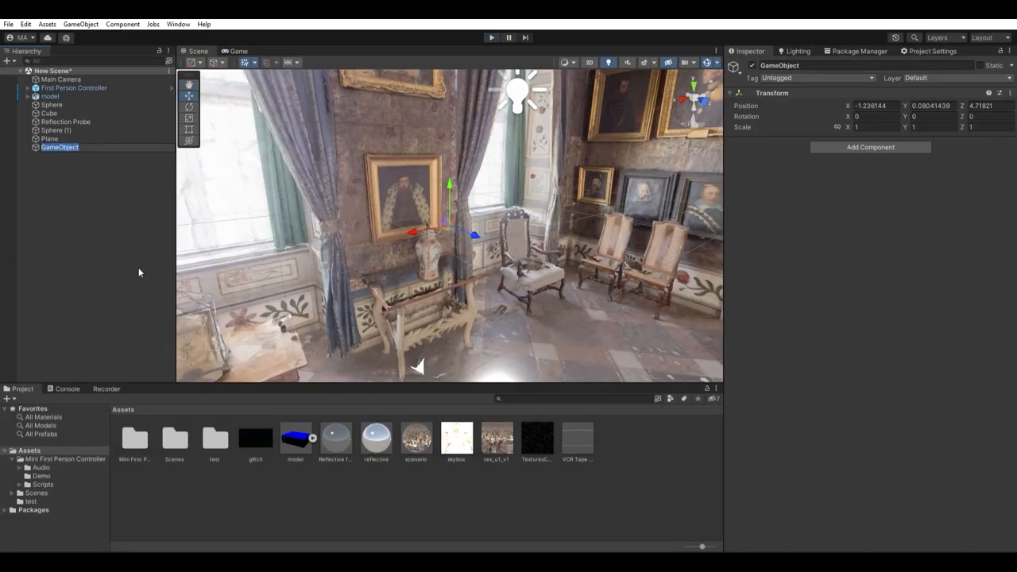
- Name the empty object 'post processing', inspect the First Person Camera and begin adding profile overrides
text(post processing)
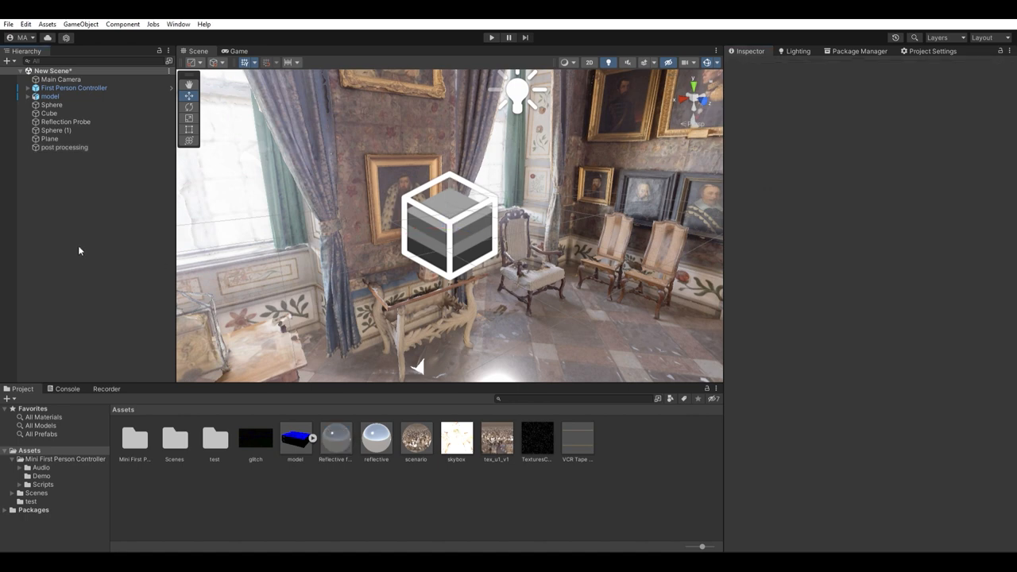
click(25, 87)
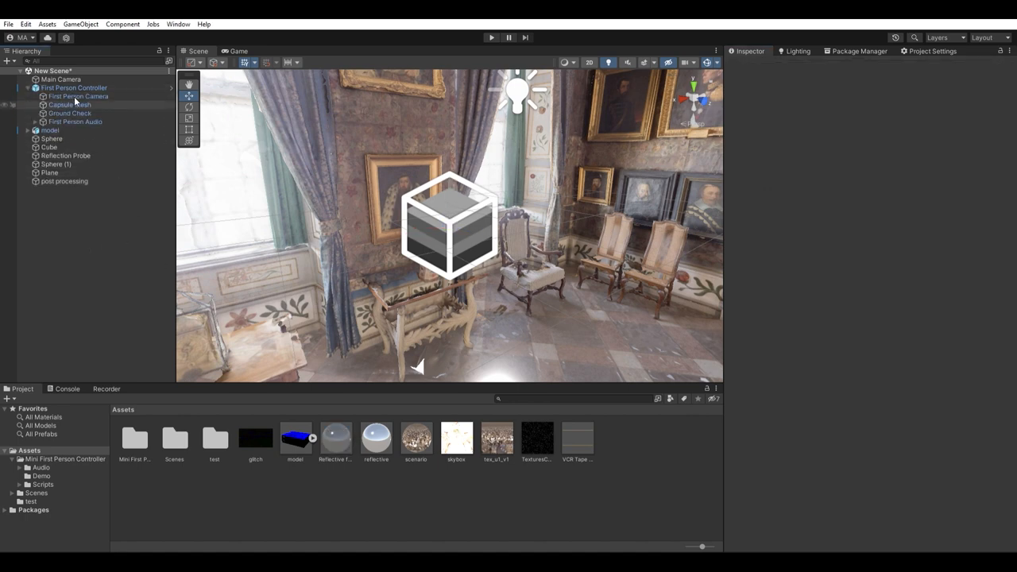
click(76, 97)
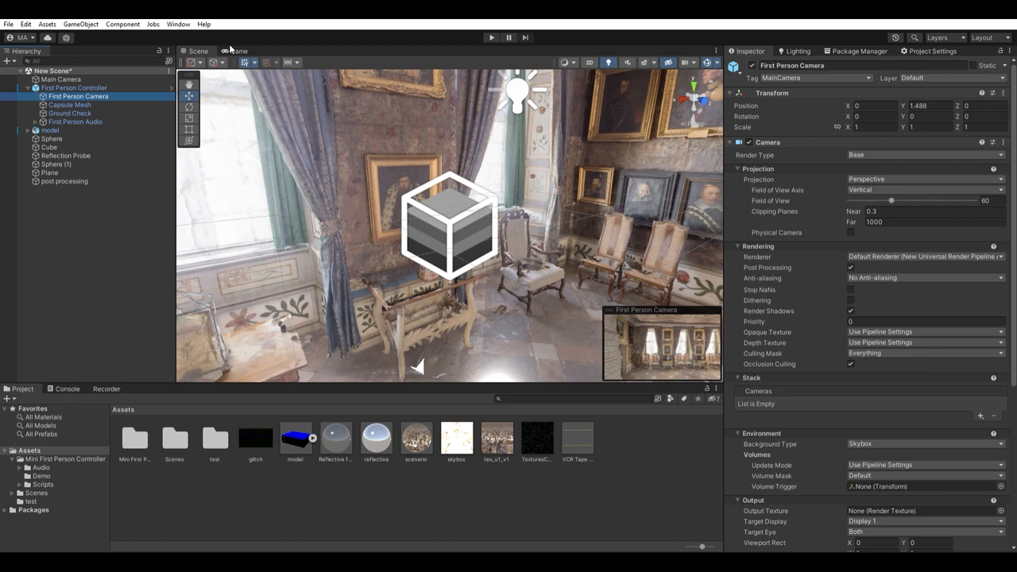
click(63, 181)
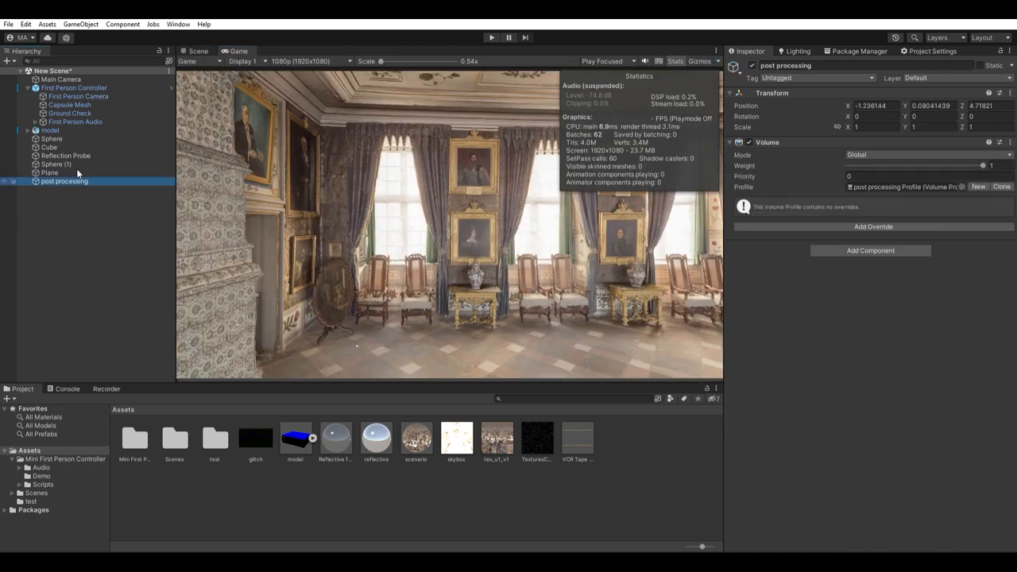
click(873, 236)
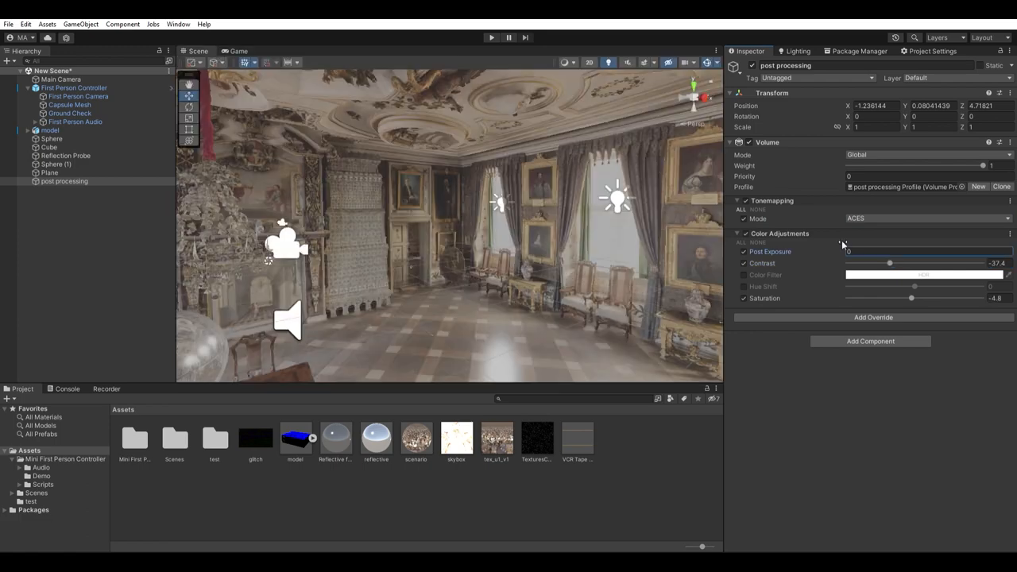
- Tune the colour adjustments, enable Bloom lens dirt and pick the dust overlay texture
drag(849, 251, 842, 255)
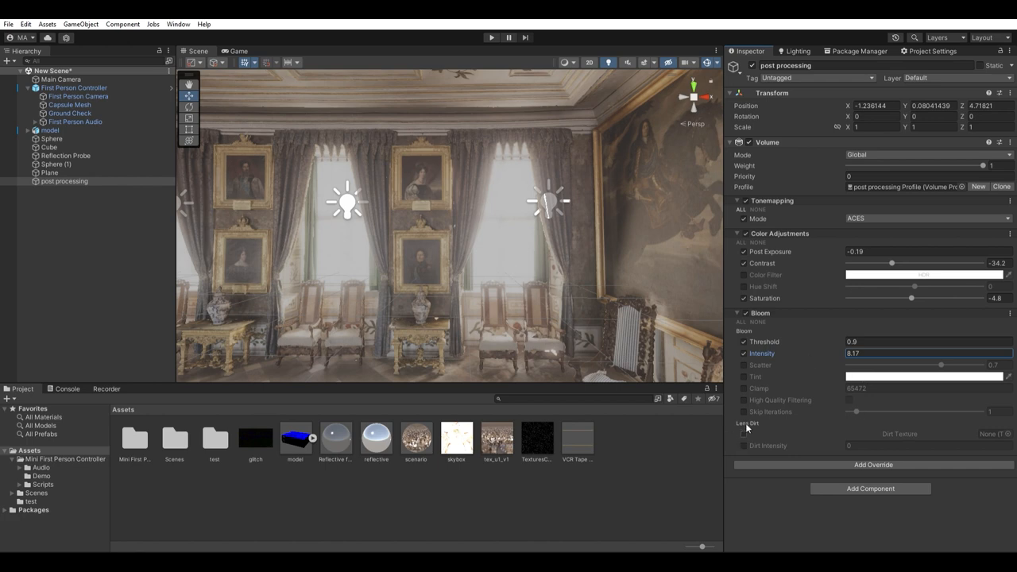
click(744, 435)
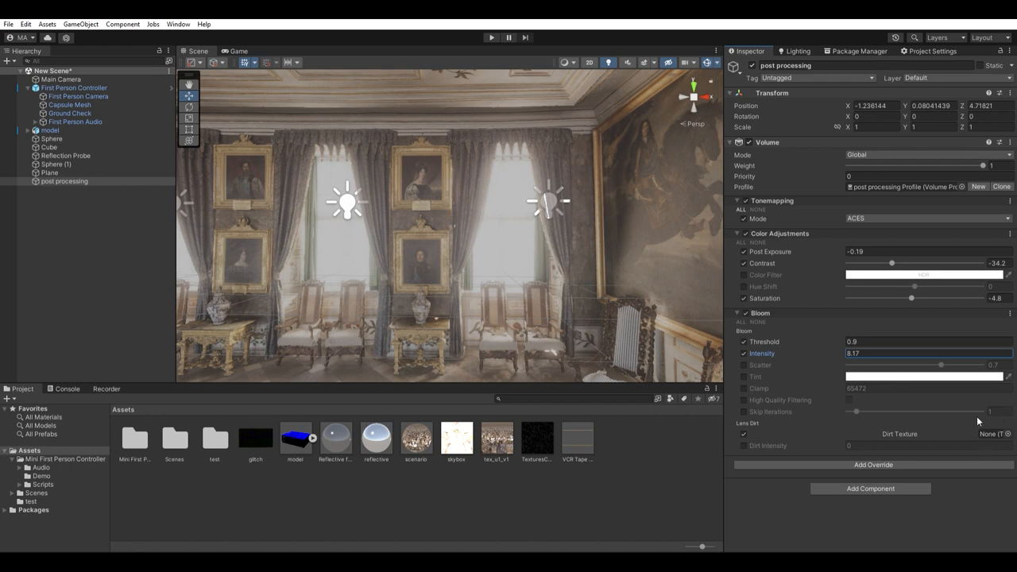
click(539, 436)
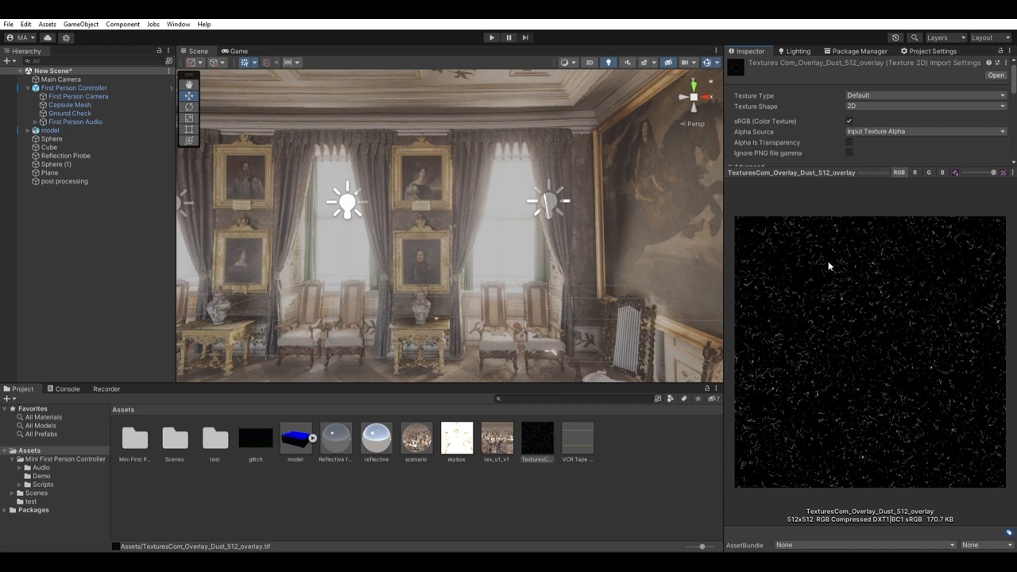
- Assign the TexturesCom dust overlay as the Bloom's Dirt Texture
click(64, 181)
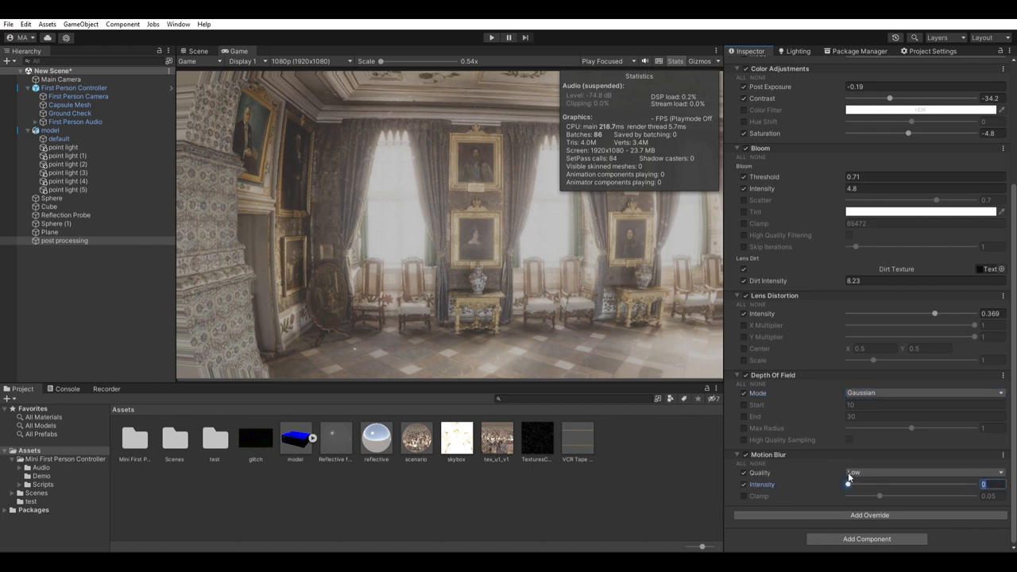
- Set Motion Blur to about 0.3 and Chromatic Aberration to about 0.2
drag(848, 484, 861, 483)
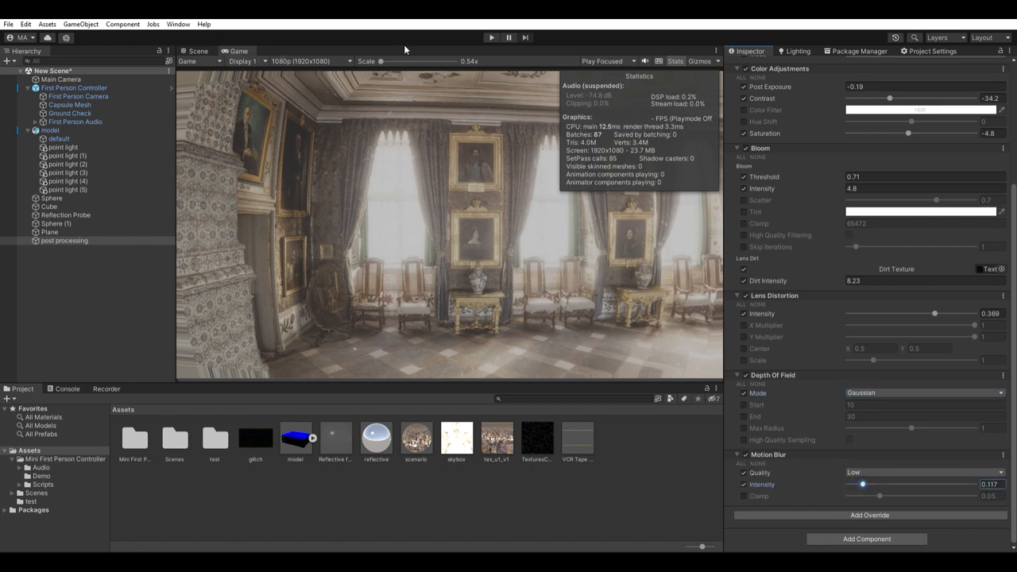
scroll(down, 3)
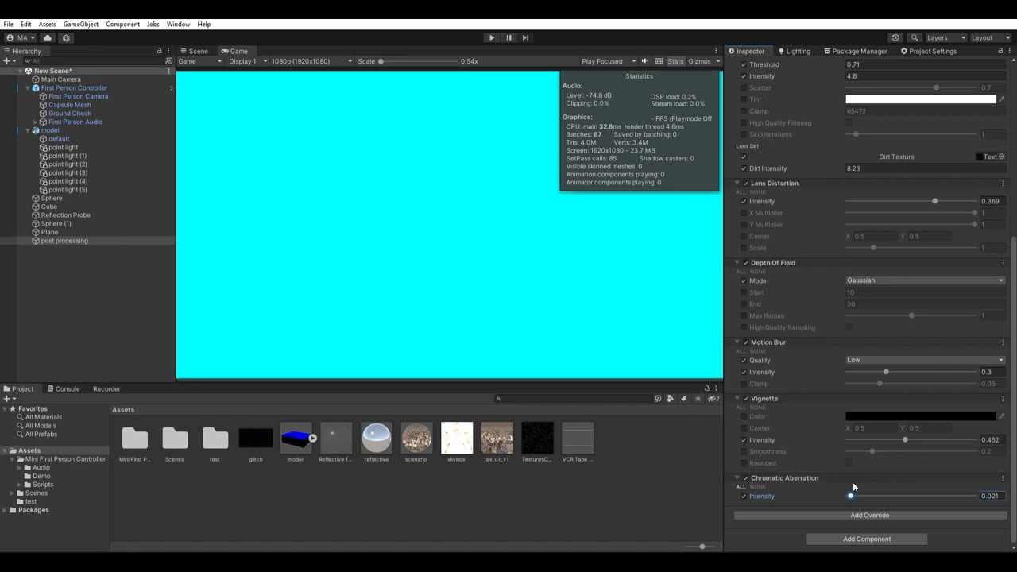
drag(851, 496, 900, 496)
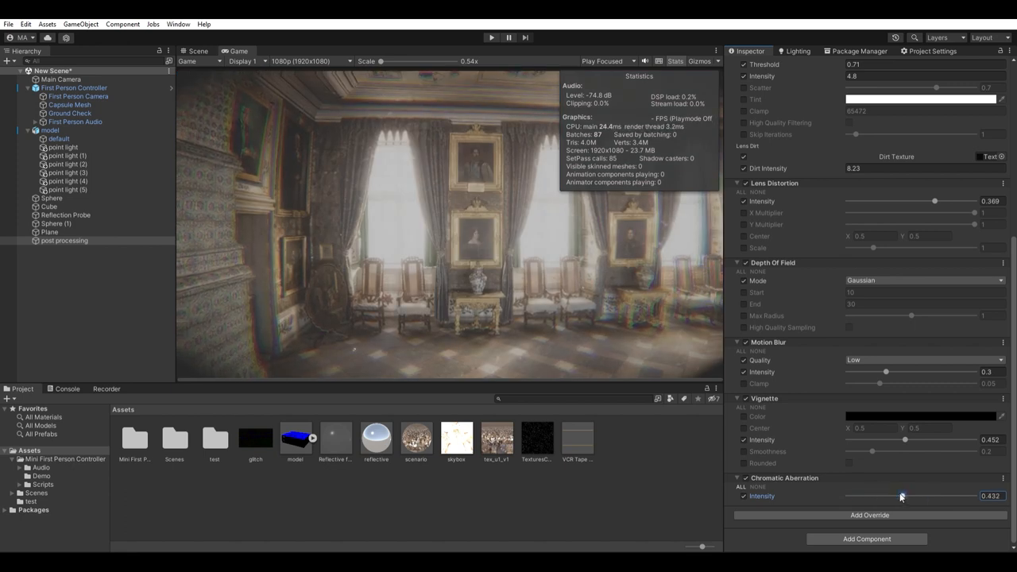
drag(901, 495, 864, 495)
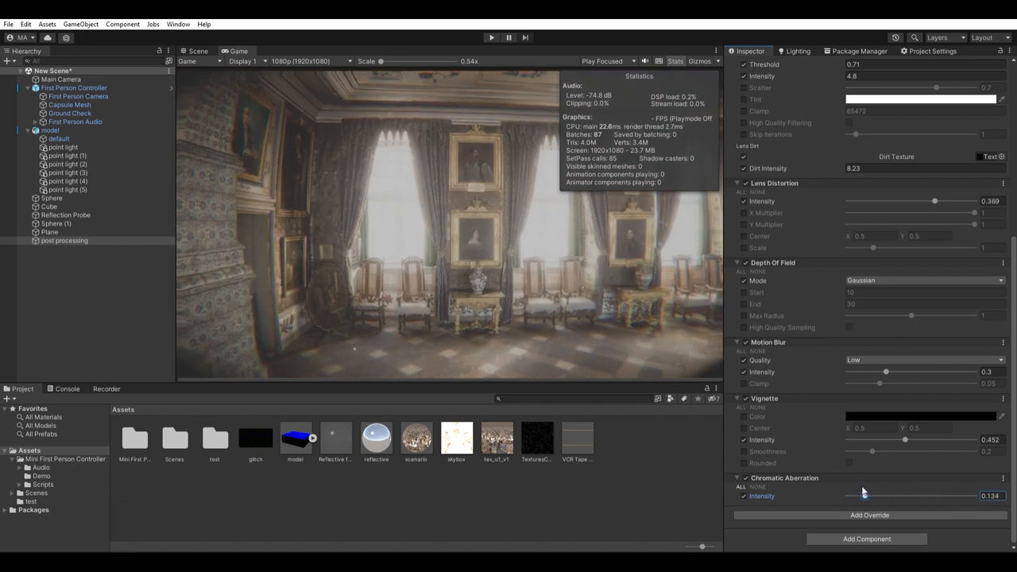
drag(854, 496, 877, 495)
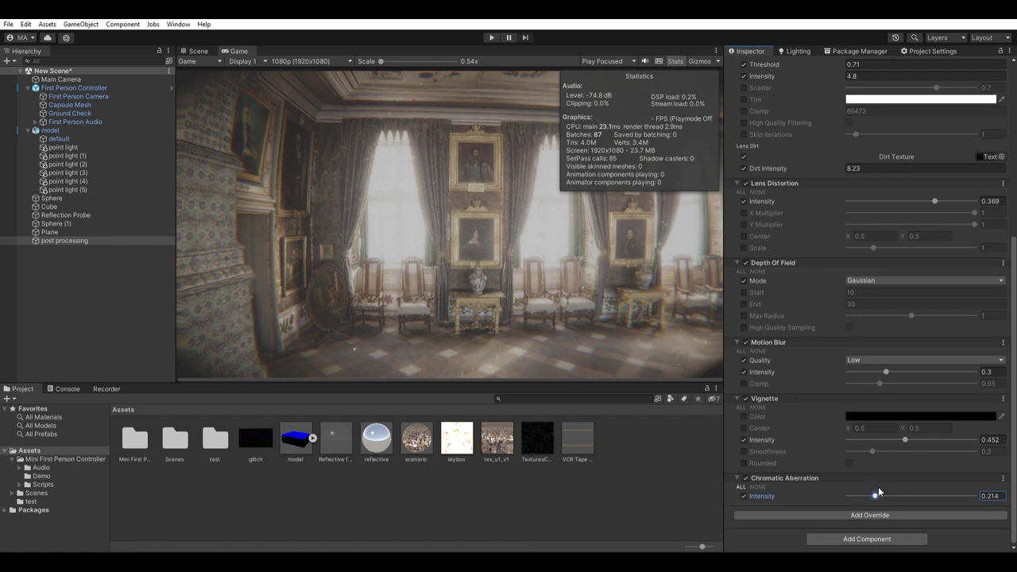
drag(878, 496, 868, 495)
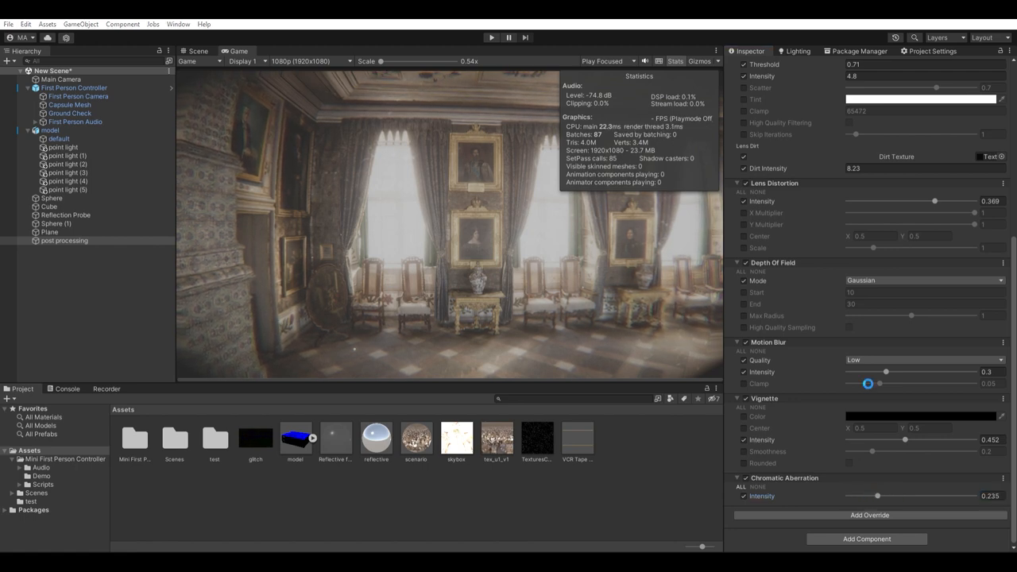
- Raise the Film Grain intensity to a strong, visible level
scroll(down, 3)
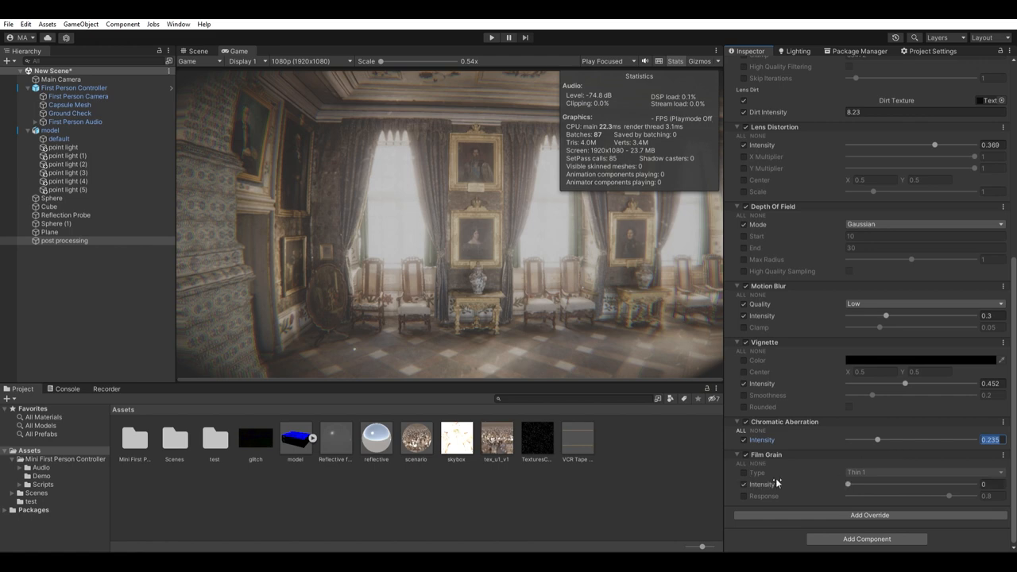
drag(848, 483, 896, 483)
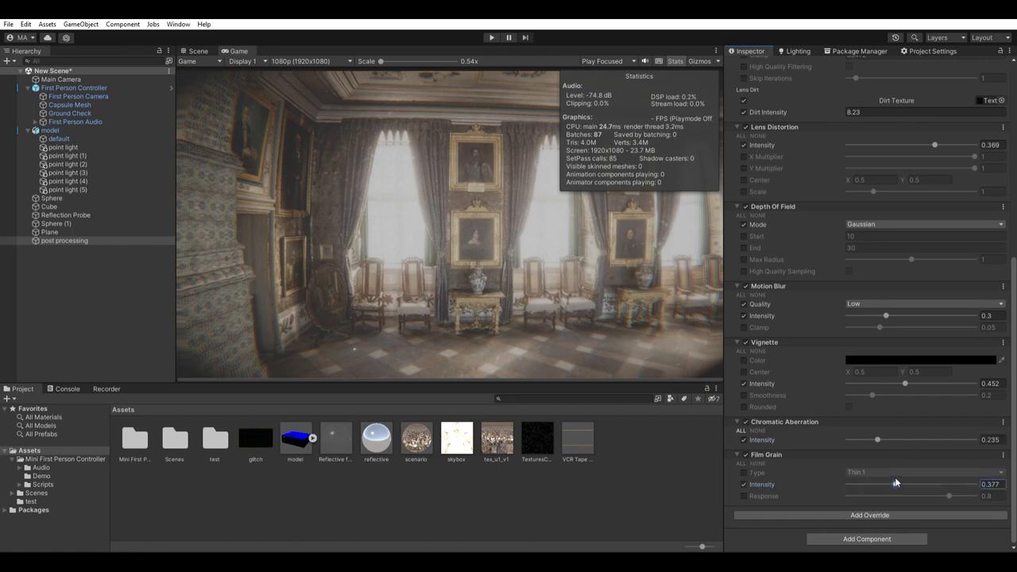
drag(896, 483, 957, 483)
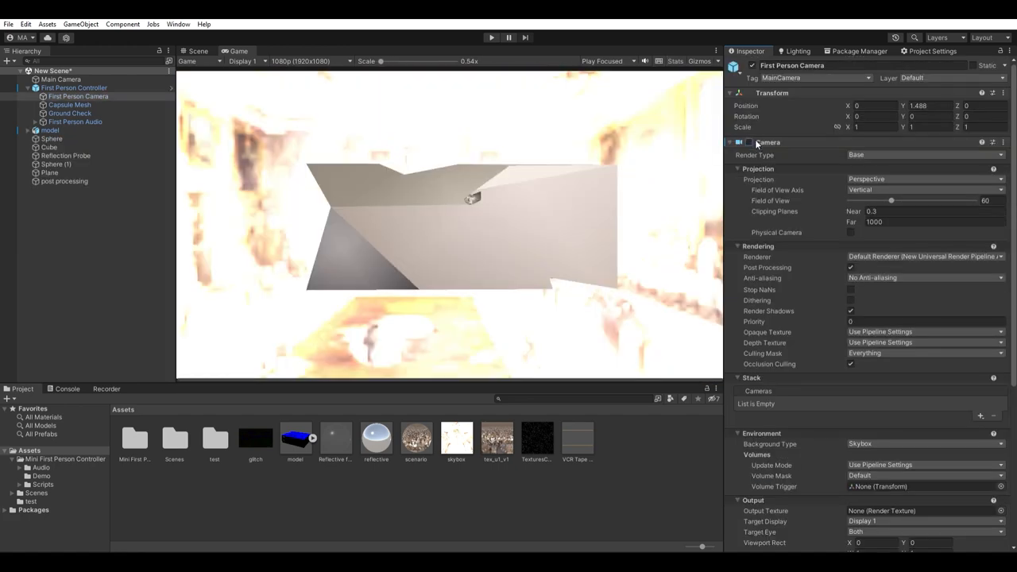
- Review the Main Camera's settings, then enter the First Person Controller prefab to edit its camera
scroll(down, 3)
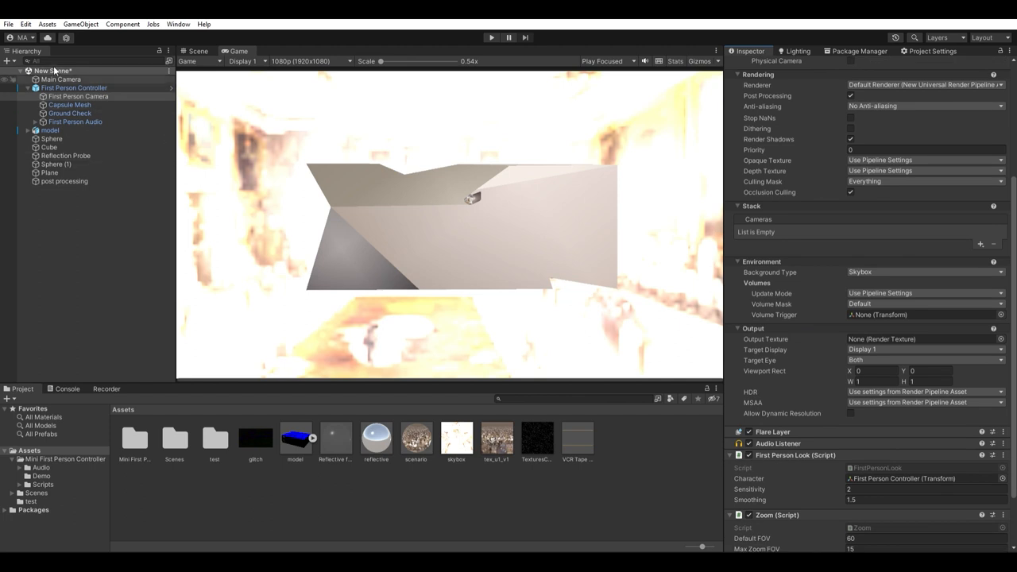
click(57, 79)
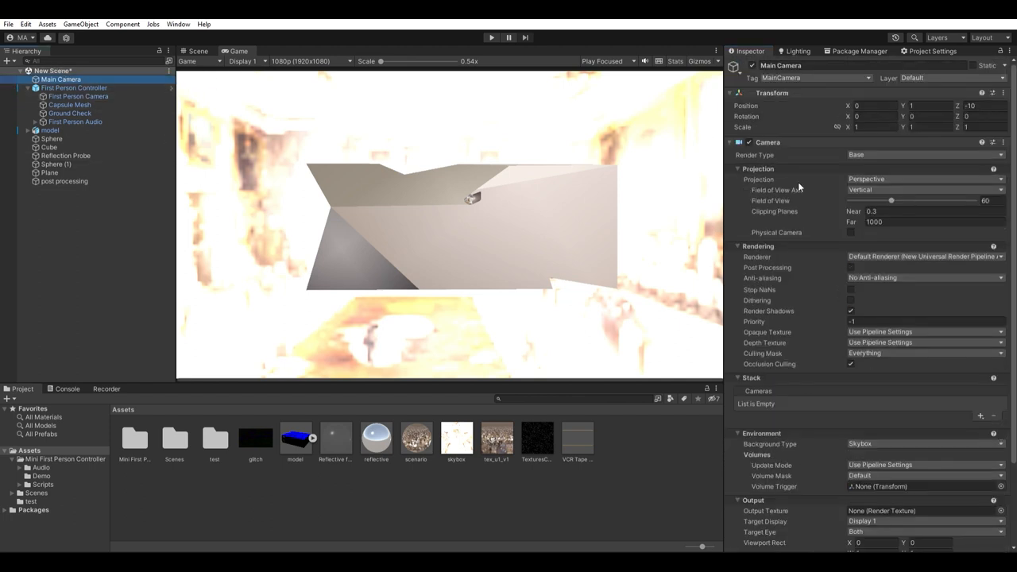
scroll(down, 3)
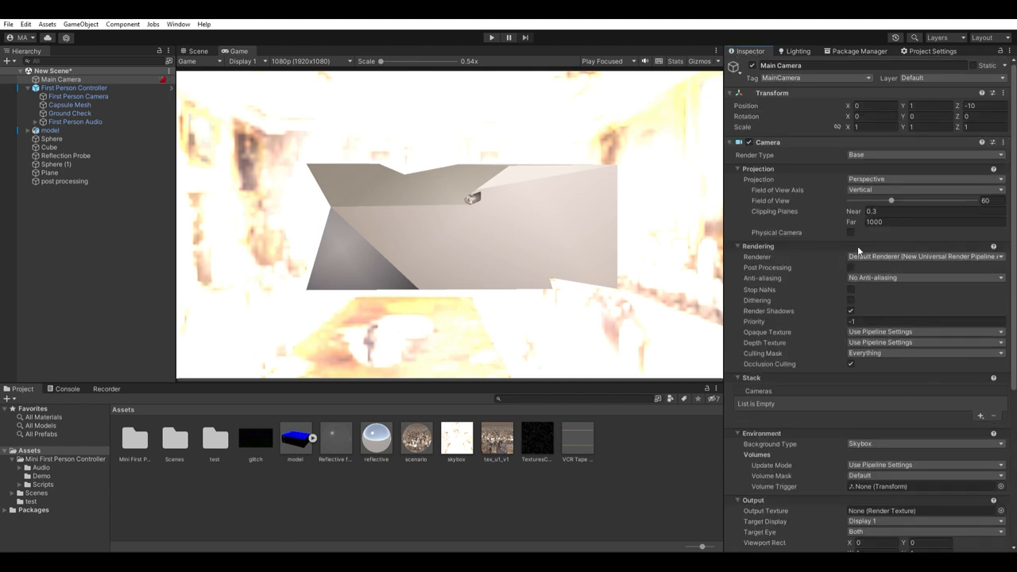
click(76, 93)
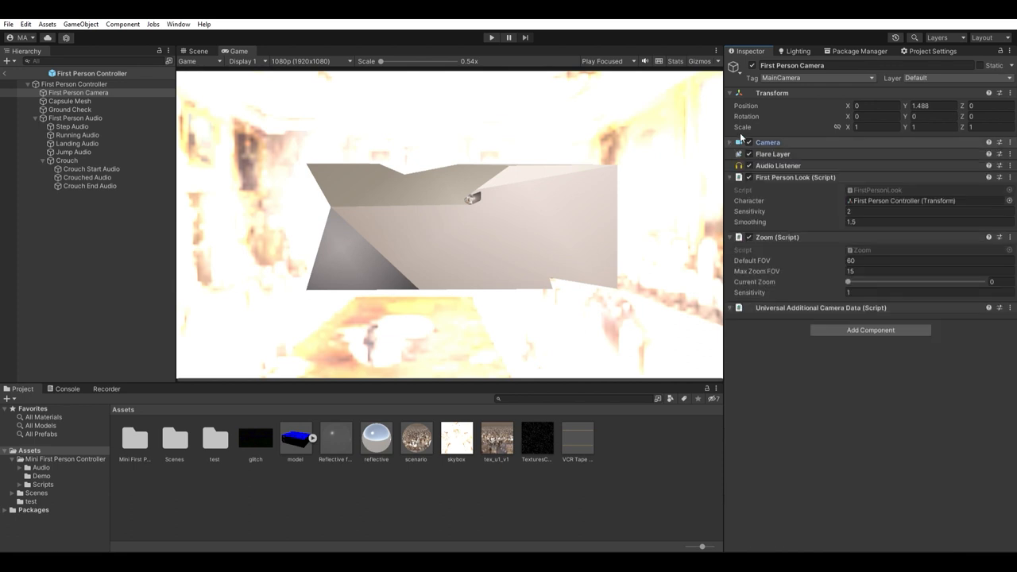